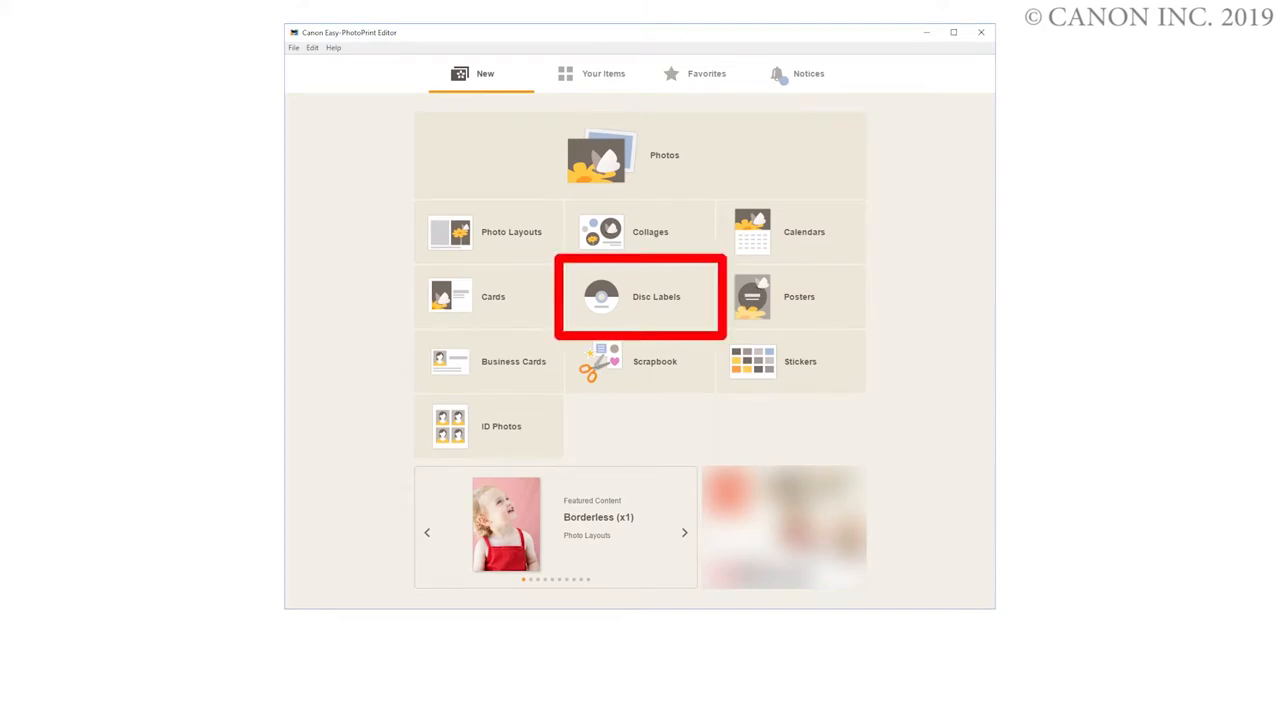
# Start a new Disc Labels project and choose a label design with the raspberry pastry photo
pyautogui.click(640, 296)
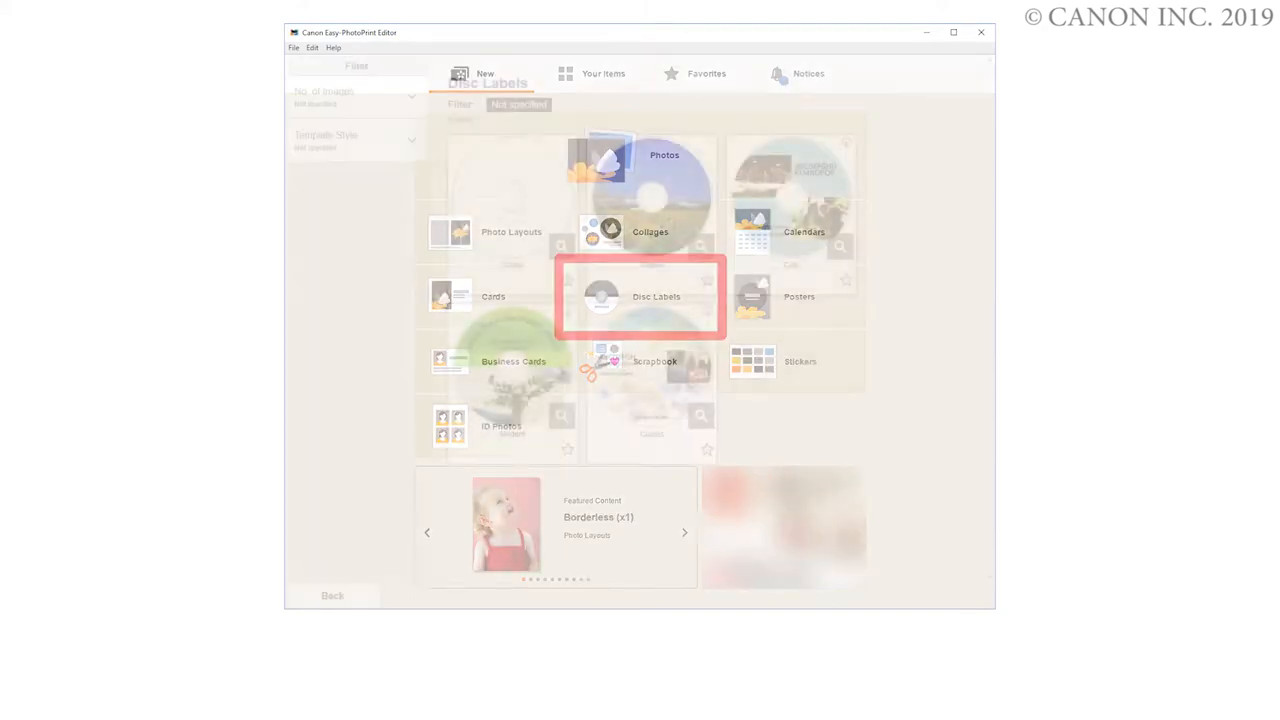
pyautogui.click(640, 296)
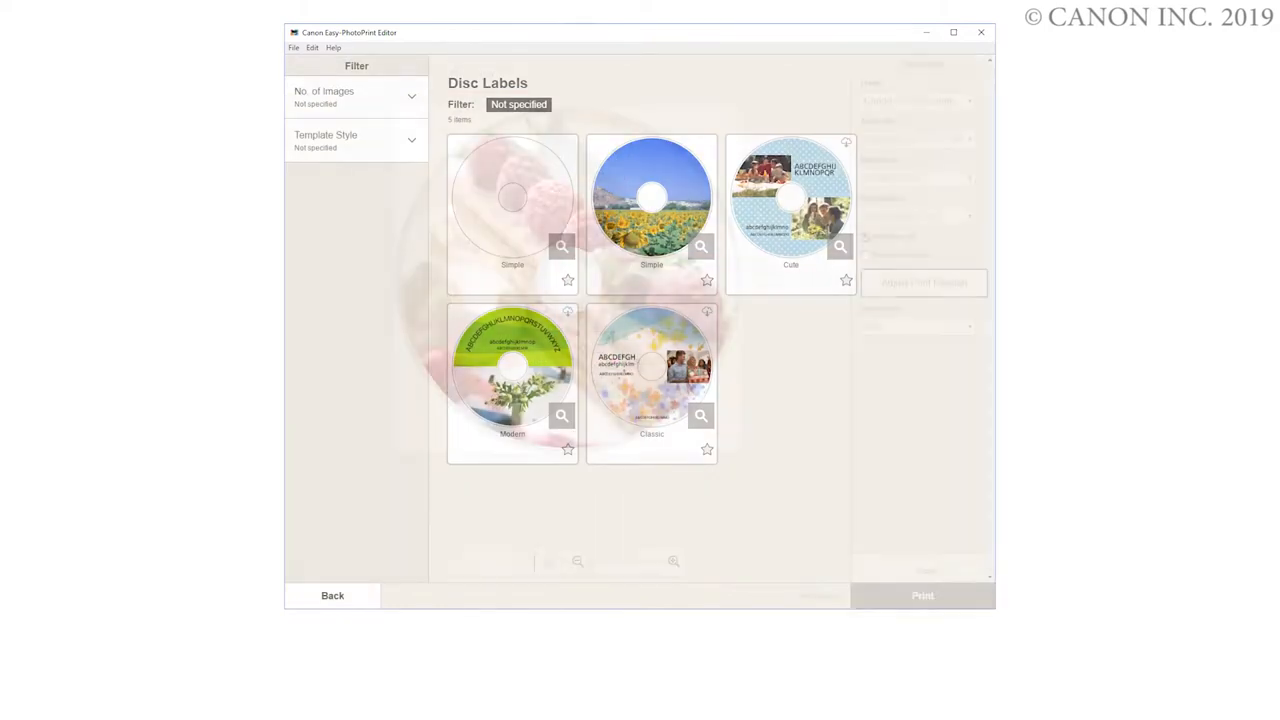
pyautogui.click(512, 198)
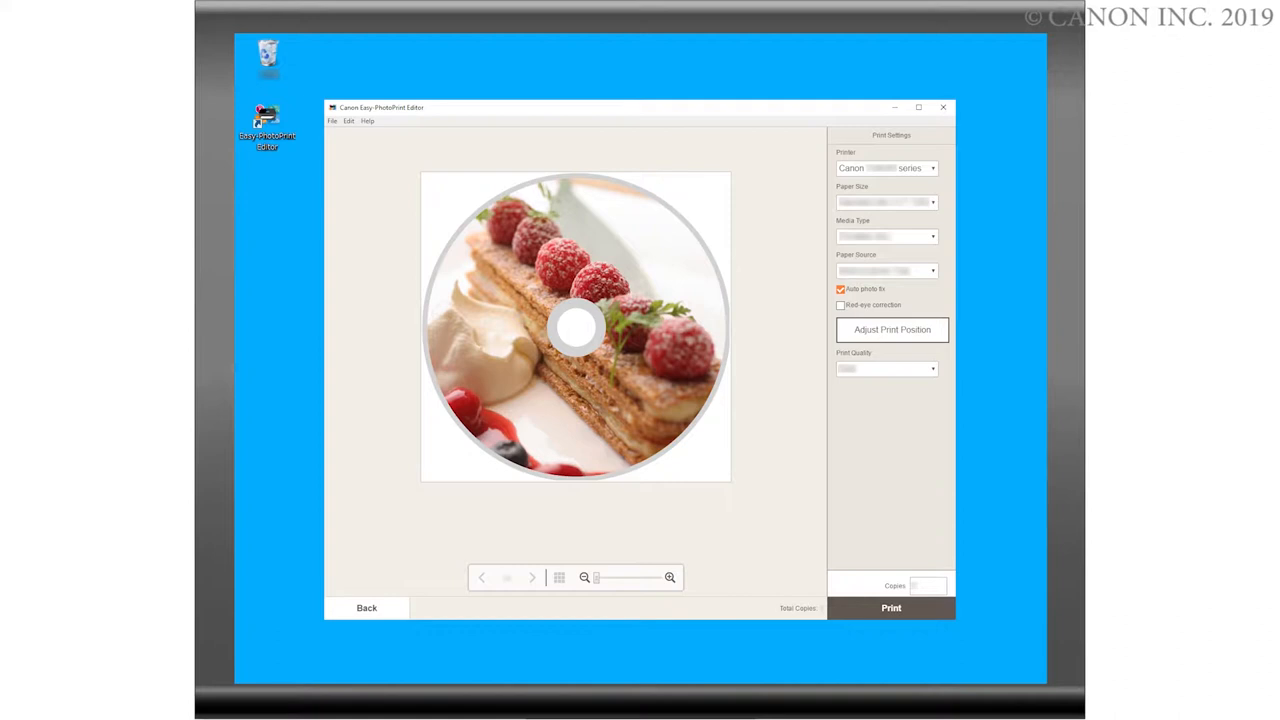
# Send the raspberry pastry disc label to the printer from the Print Settings panel
pyautogui.click(890, 608)
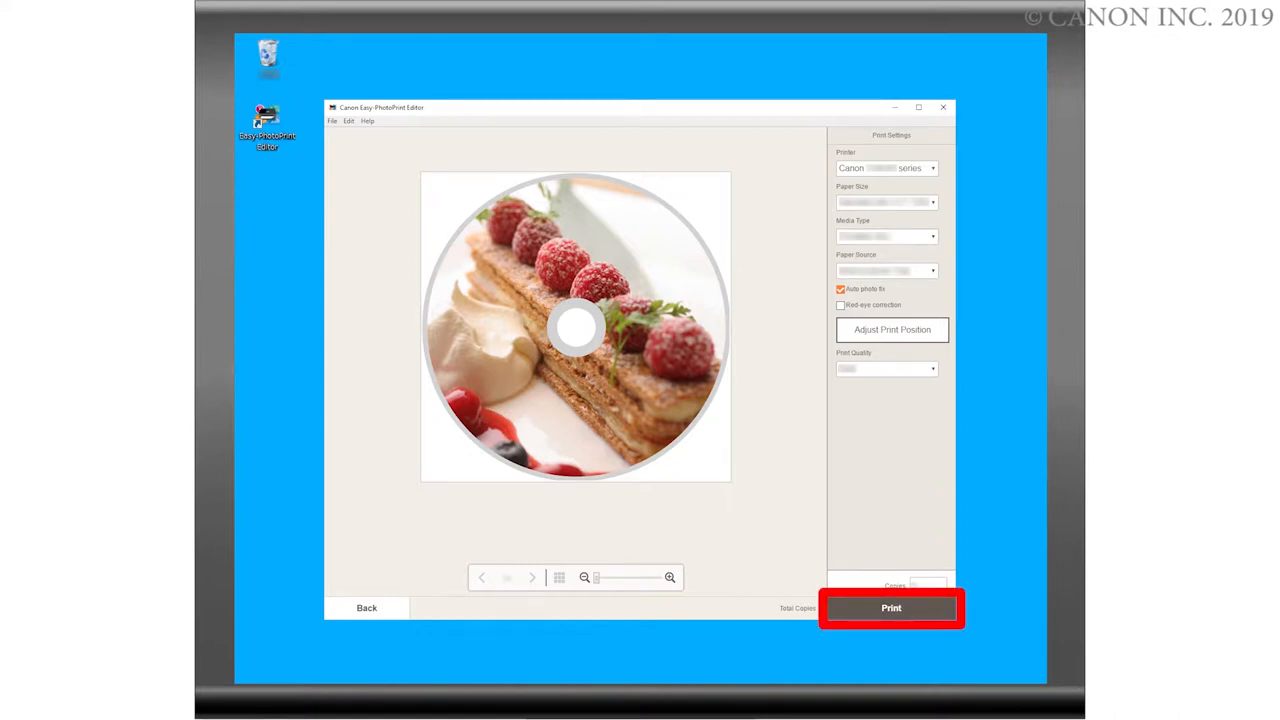
pyautogui.click(890, 608)
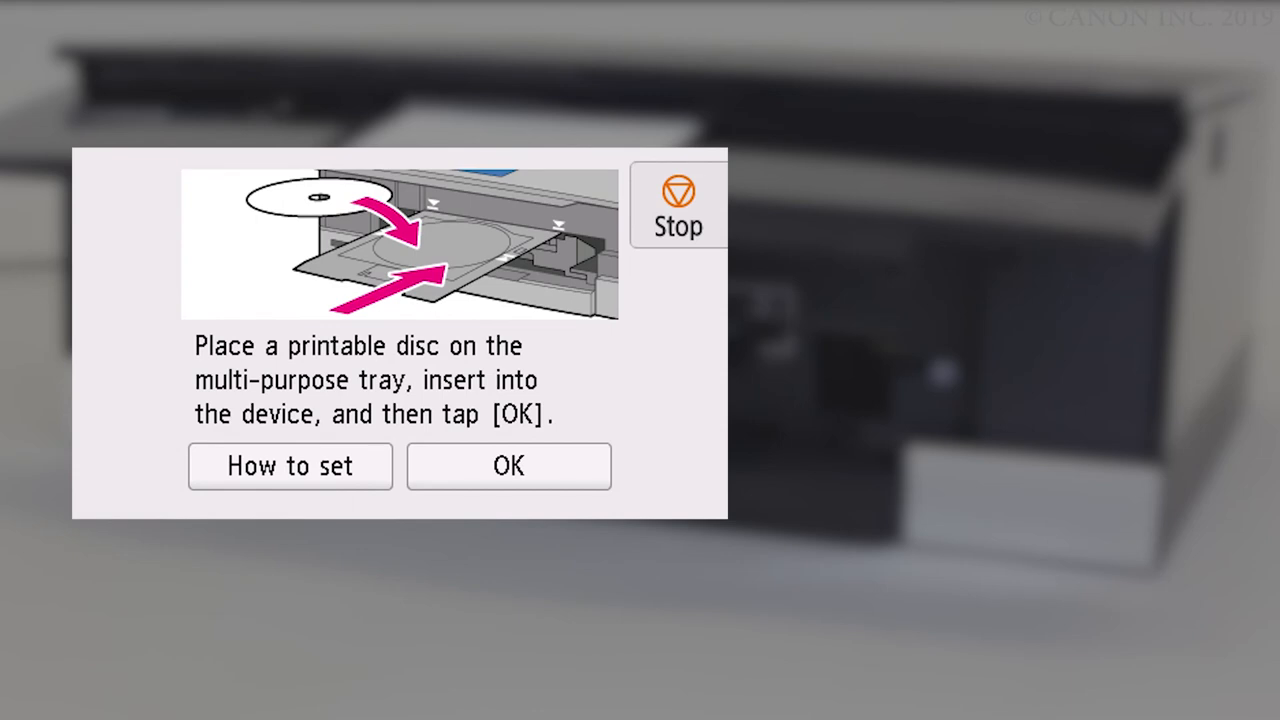
# Confirm OK on the printer touchscreen that the printable disc tray is inserted
pyautogui.click(508, 466)
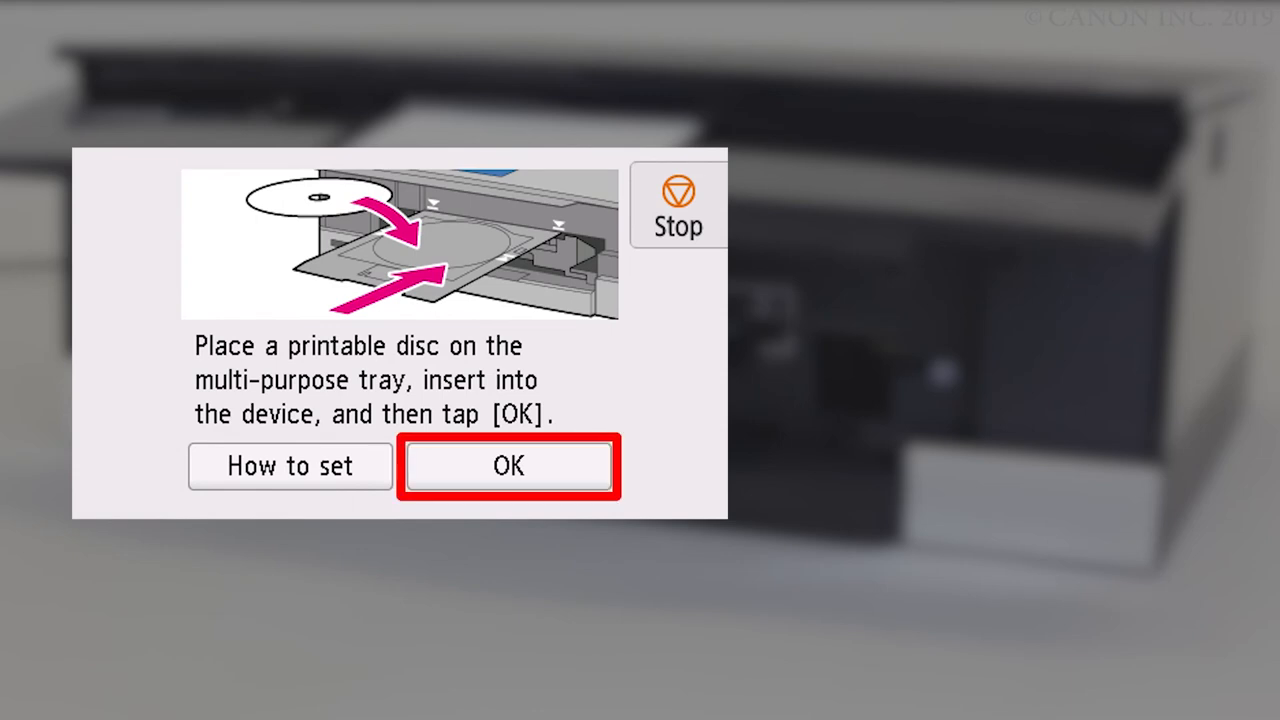